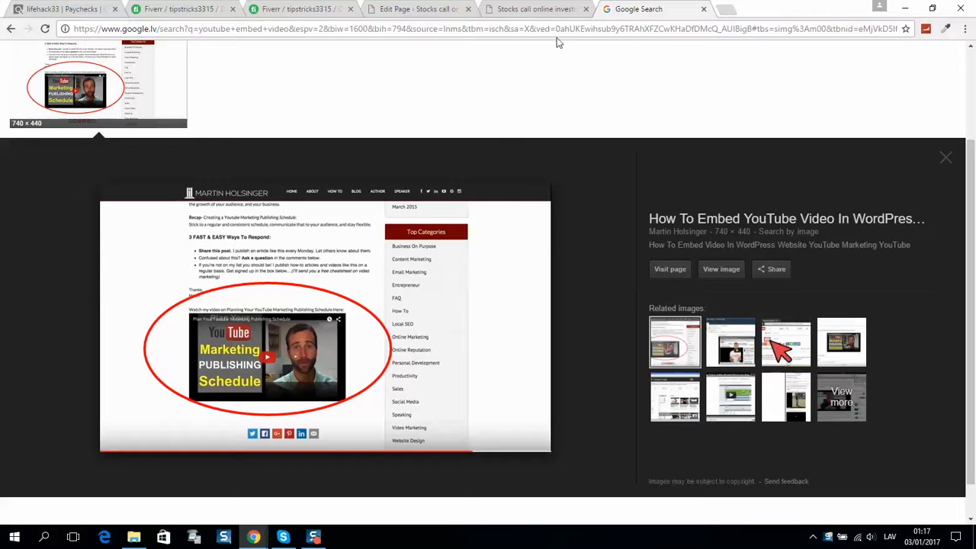
Locate the Code Block element beside the Register Now image in the Fusion Builder layout.
{"action": "left_click", "coordinate": [412, 9]}
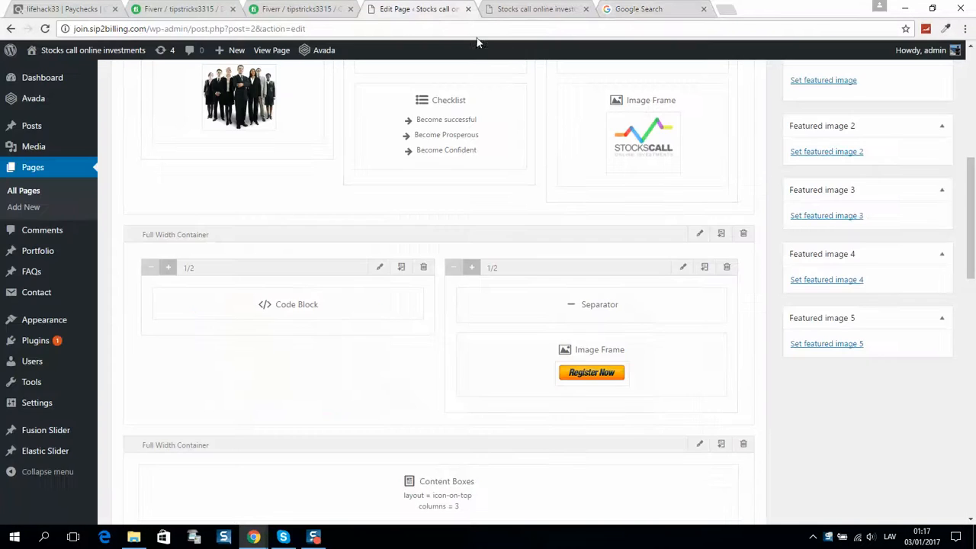
{"action": "left_click", "coordinate": [534, 9]}
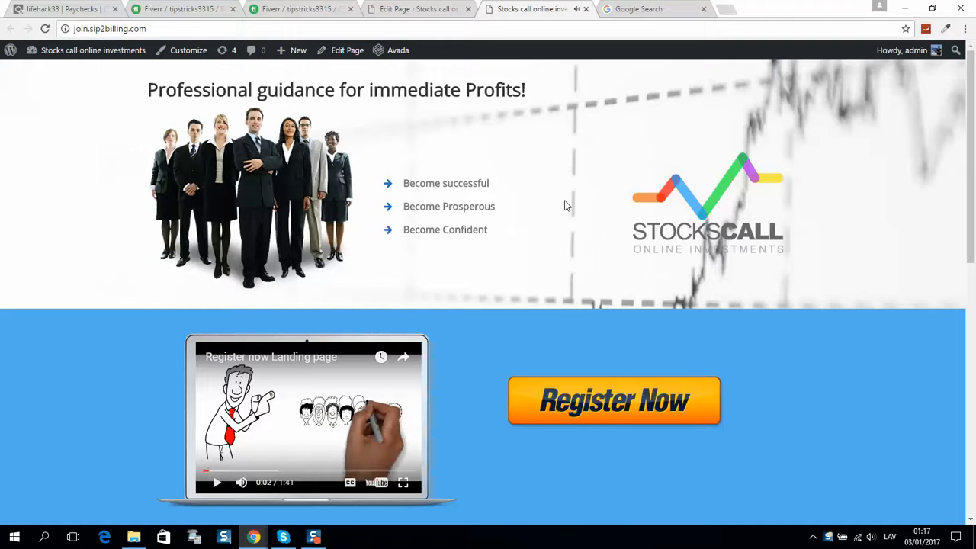
{"action": "mouse_move", "coordinate": [282, 409]}
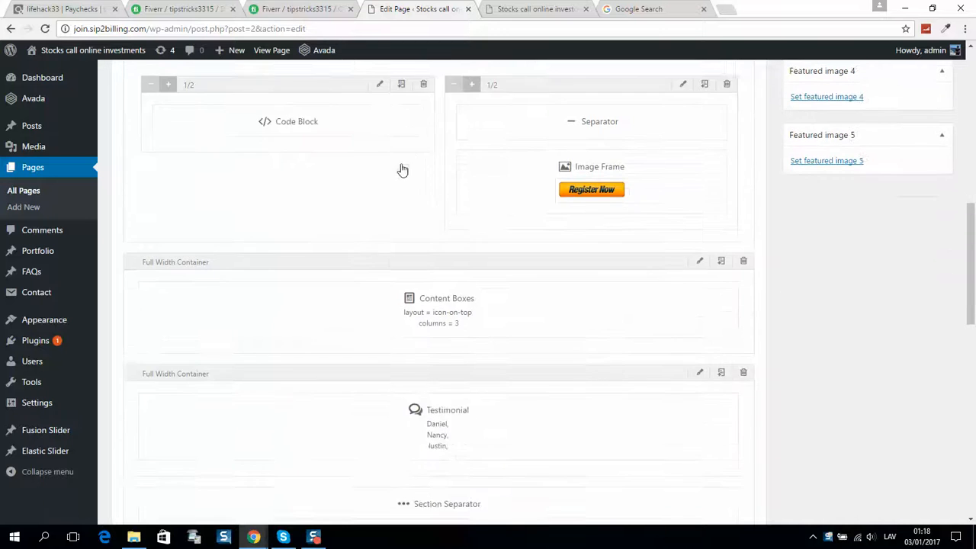
{"action": "scroll", "scroll_direction": "up", "scroll_amount": 3}
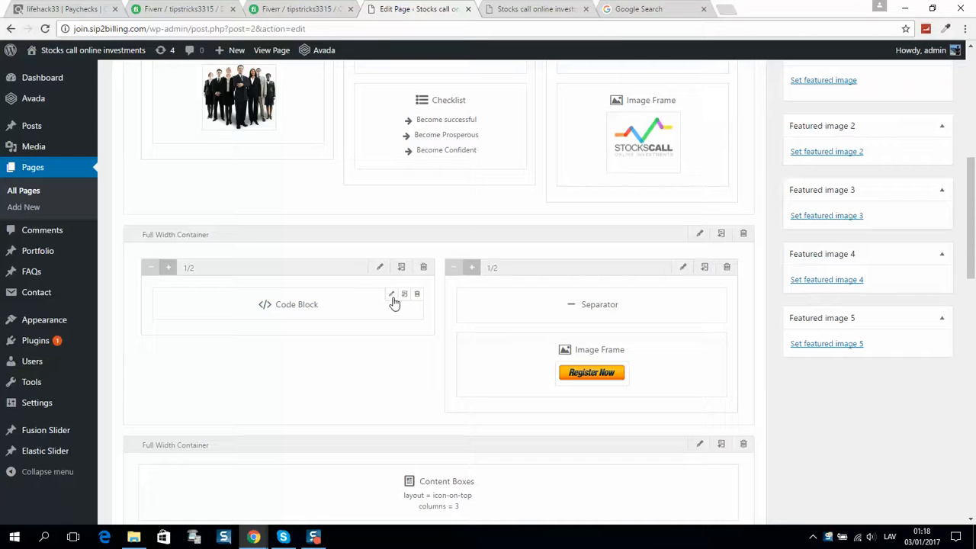
Edit the Code Block and select the YouTube video ID in the iframe src URL.
{"action": "left_click", "coordinate": [390, 294]}
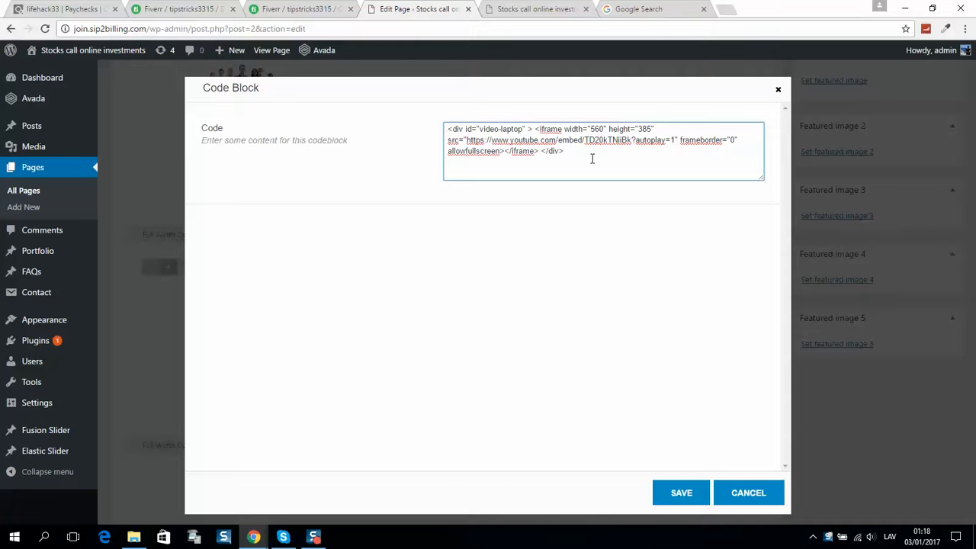
{"action": "double_click", "coordinate": [549, 128]}
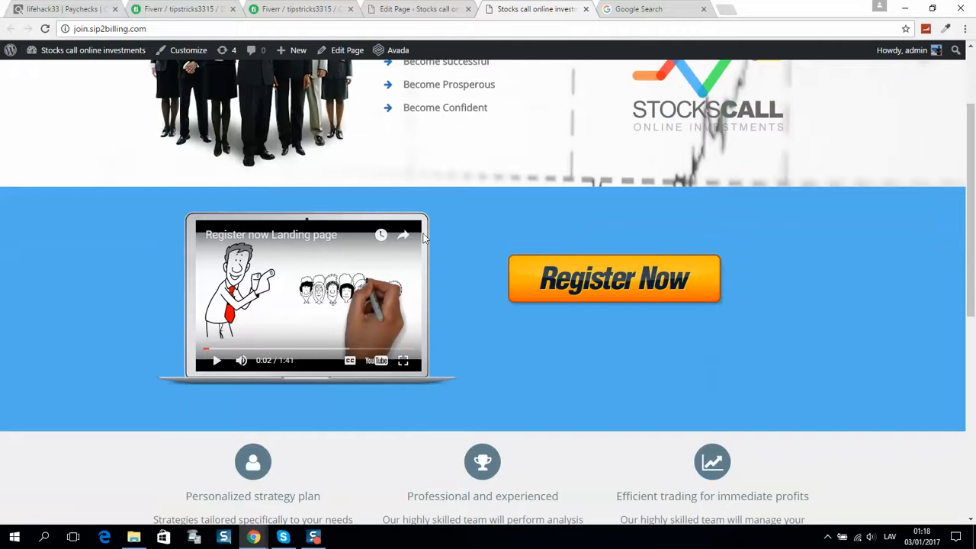
{"action": "mouse_move", "coordinate": [455, 115]}
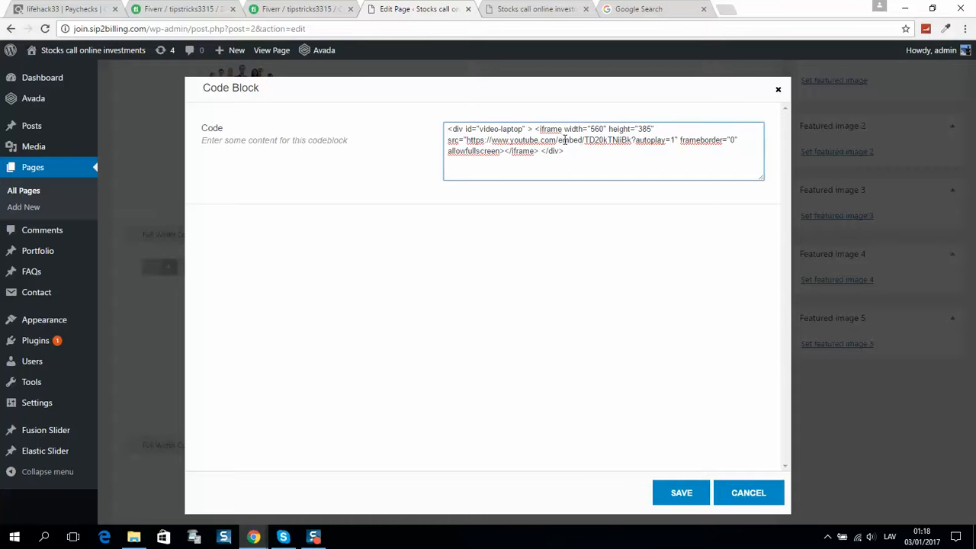
{"action": "double_click", "coordinate": [608, 141]}
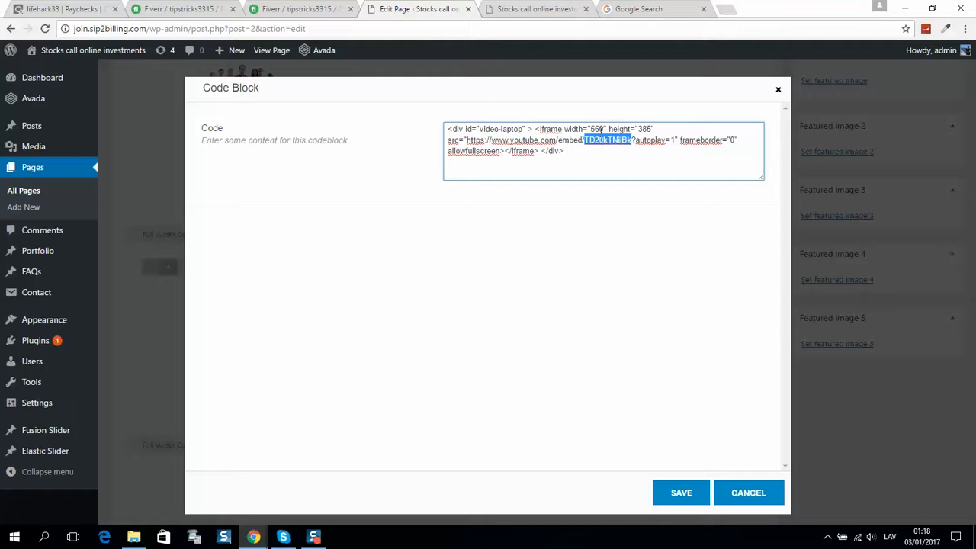
Insert rel=0 before &amp;autoplay=1 in the iframe src after the video ID.
{"action": "left_click", "coordinate": [633, 140]}
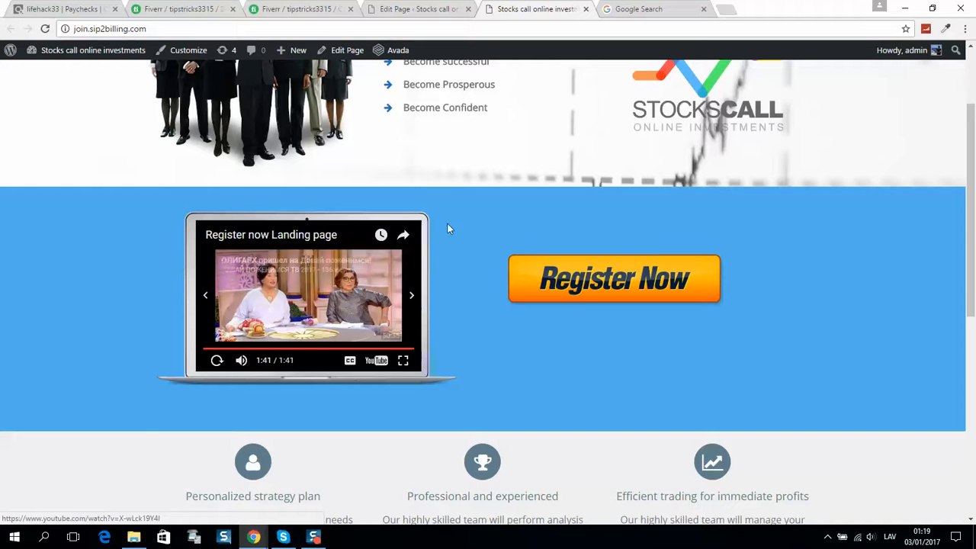
{"action": "scroll", "scroll_direction": "up", "scroll_amount": 3}
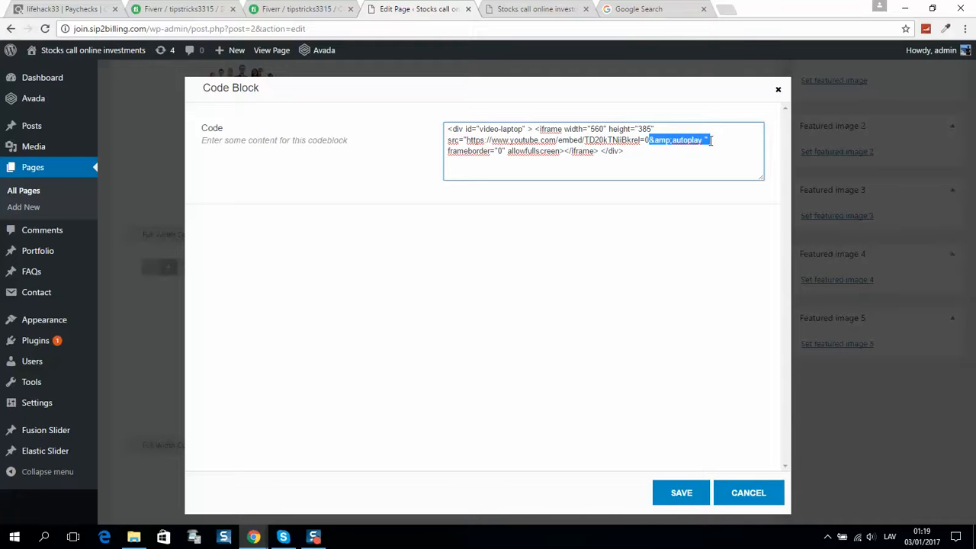
{"action": "mouse_move", "coordinate": [296, 476]}
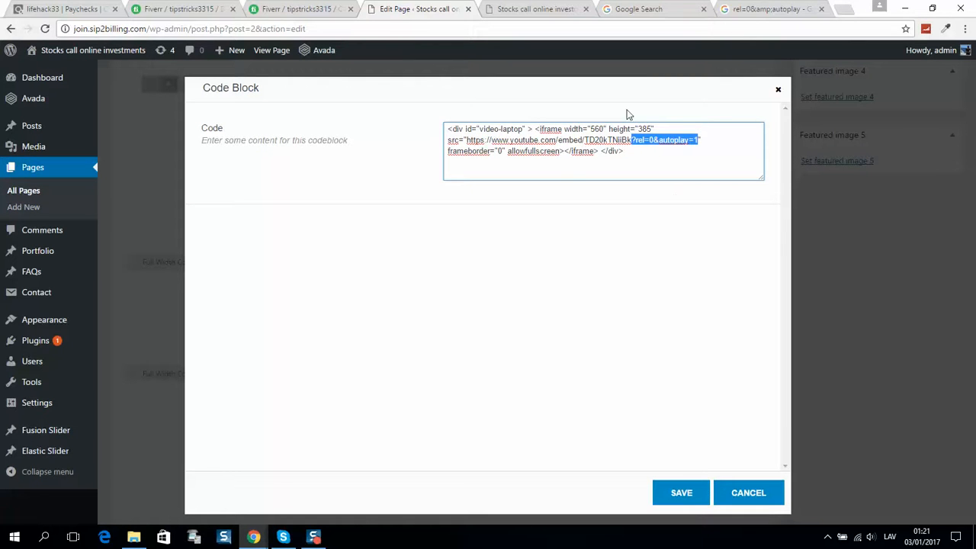
{"action": "mouse_move", "coordinate": [668, 265]}
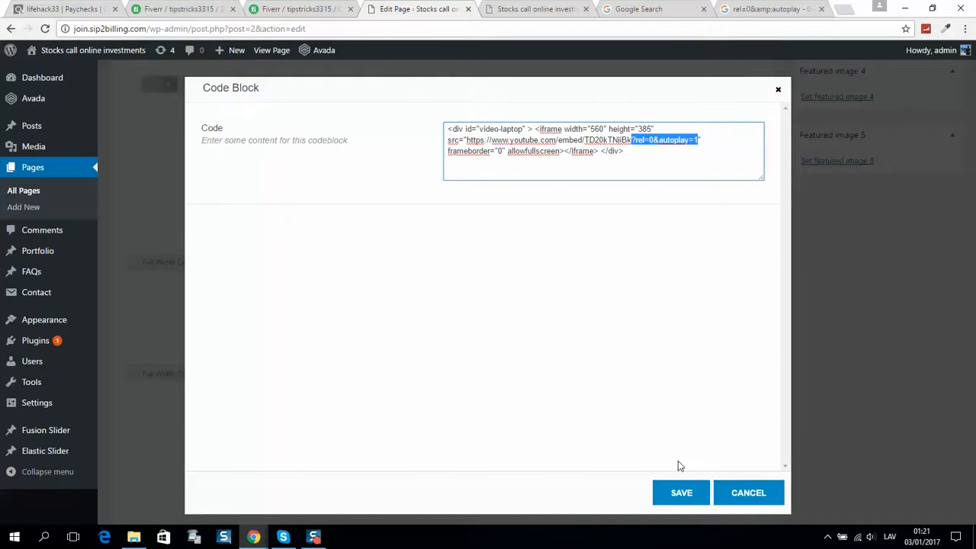
Save the Code Block, update the Home page and reload the live homepage to test.
{"action": "left_click", "coordinate": [680, 492]}
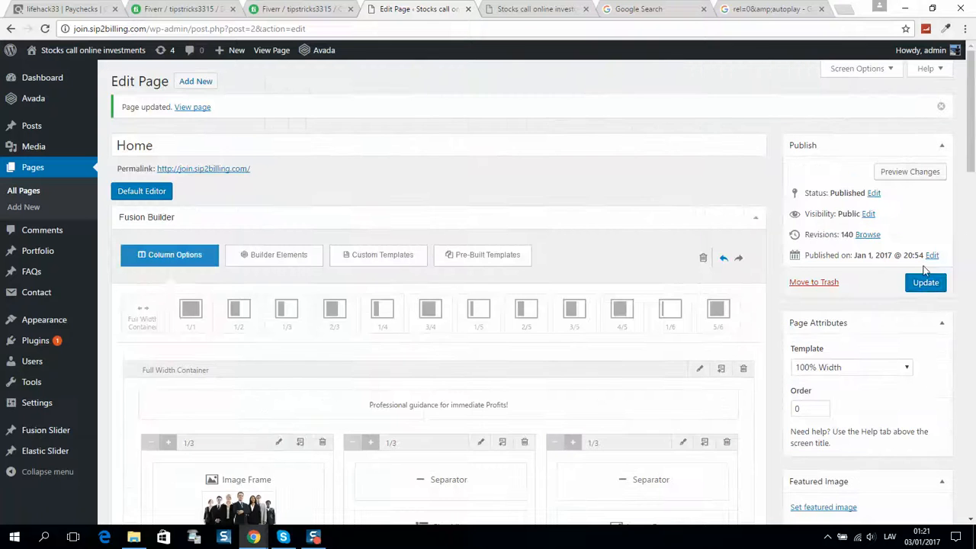
{"action": "left_click", "coordinate": [926, 283]}
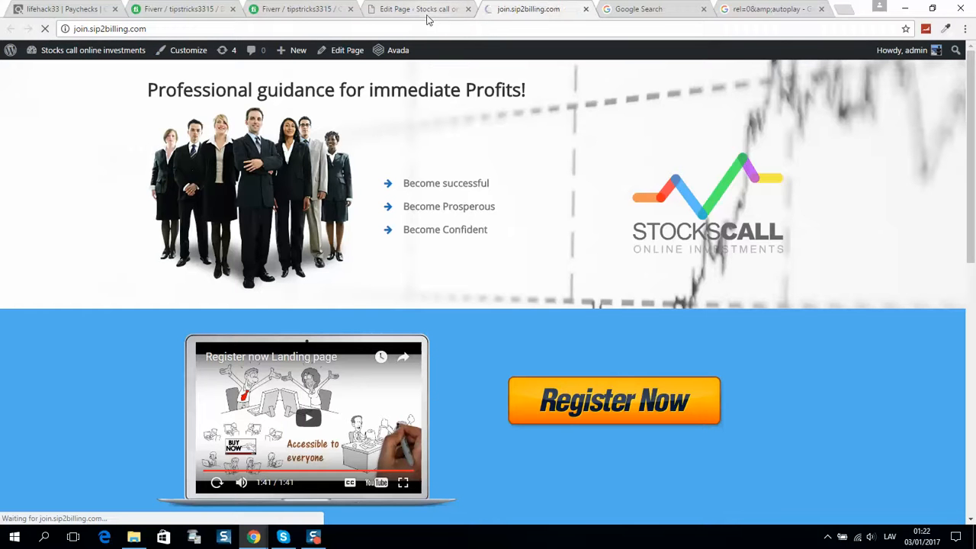
{"action": "left_click", "coordinate": [308, 418]}
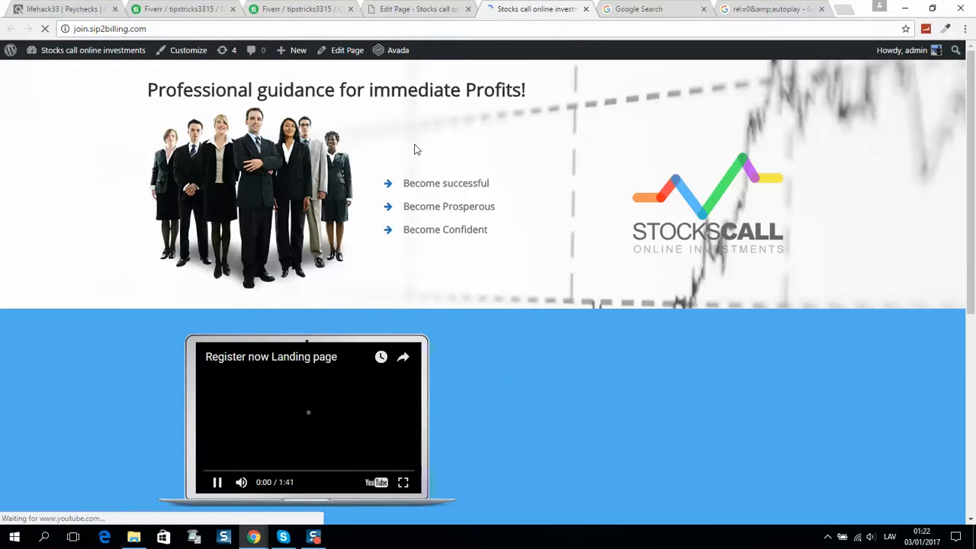
{"action": "scroll", "scroll_direction": "down", "scroll_amount": 3}
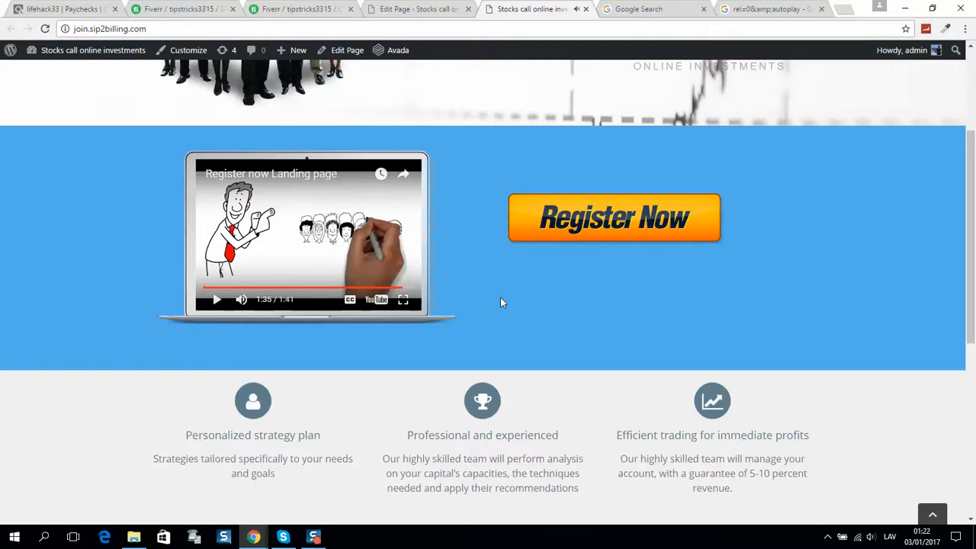
{"action": "left_click", "coordinate": [217, 299]}
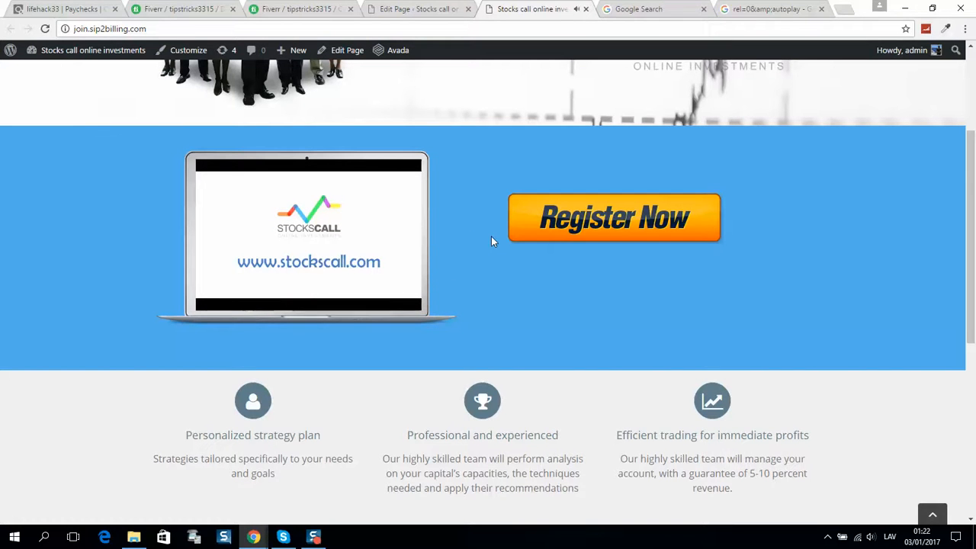
{"action": "scroll", "scroll_direction": "up", "scroll_amount": 3}
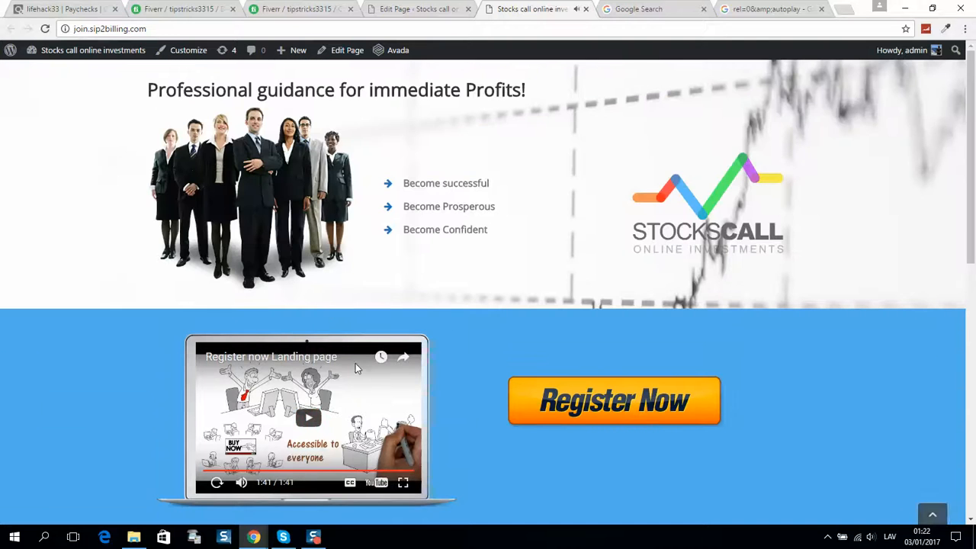
{"action": "mouse_move", "coordinate": [613, 400]}
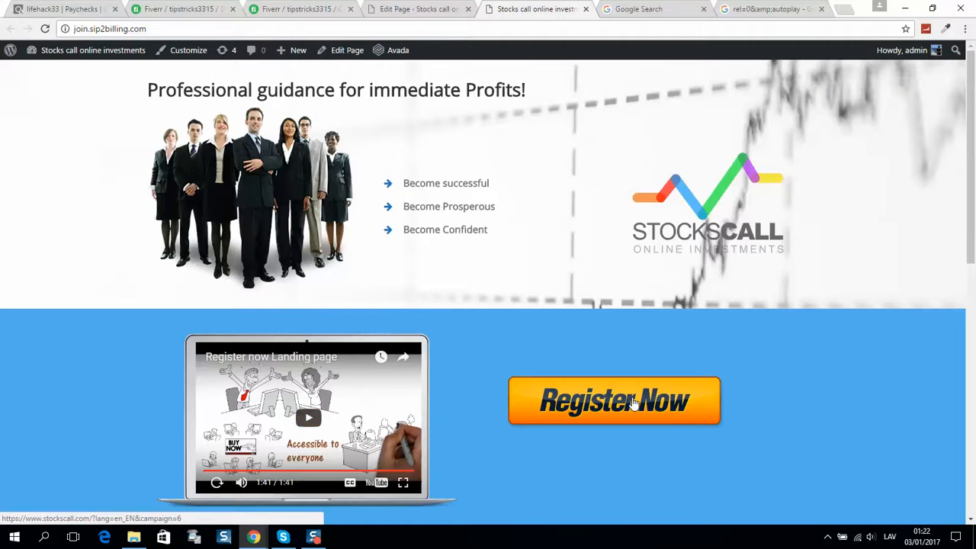
{"action": "scroll", "scroll_direction": "down", "scroll_amount": 3}
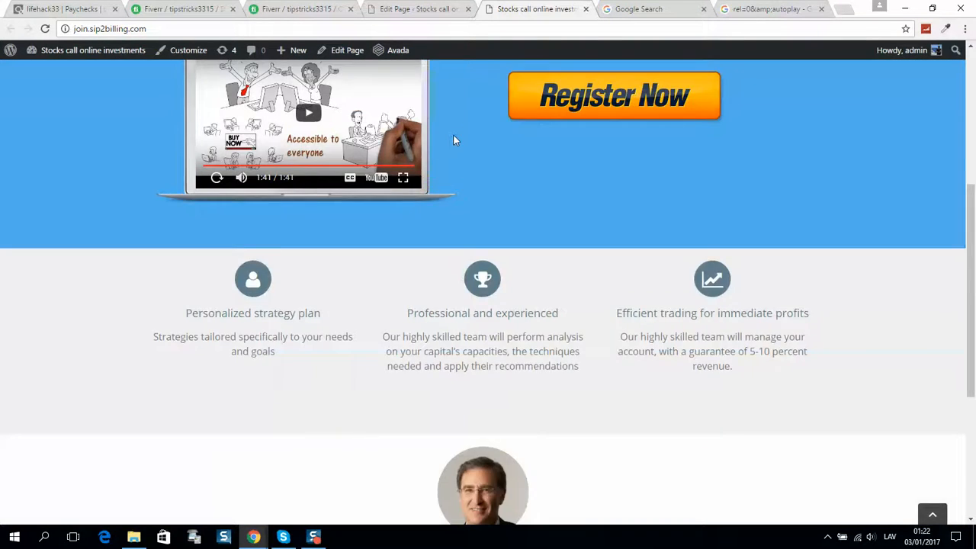
{"action": "scroll", "scroll_direction": "up", "scroll_amount": 3}
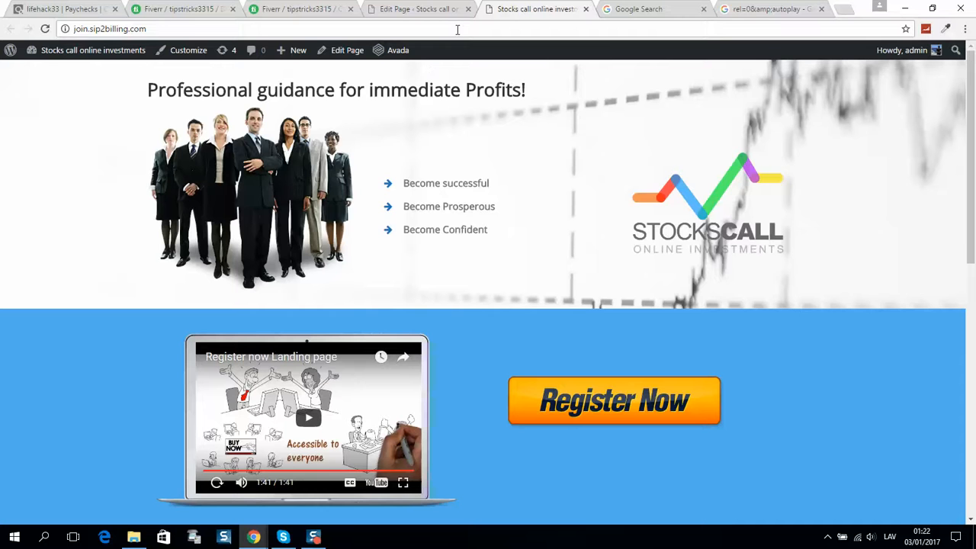
{"action": "mouse_move", "coordinate": [720, 191]}
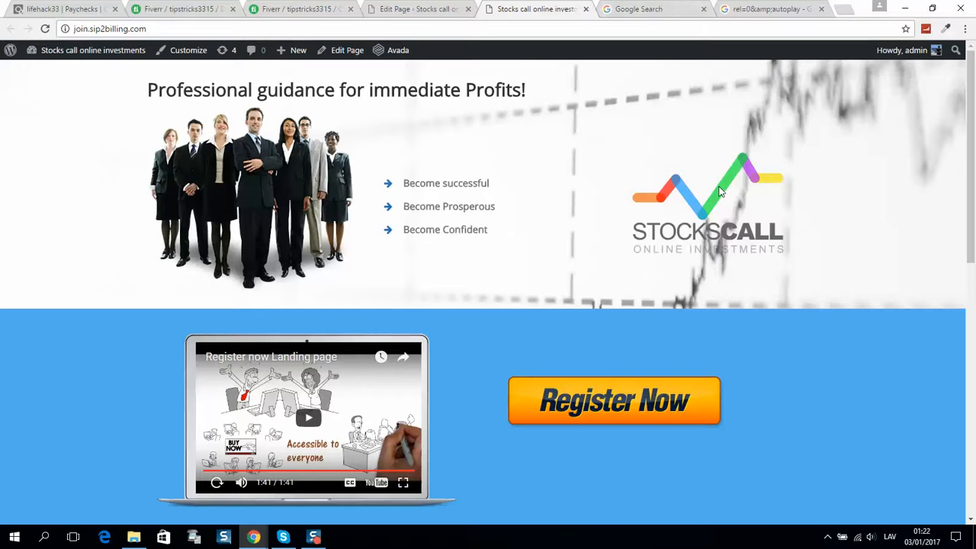
{"action": "mouse_move", "coordinate": [424, 375]}
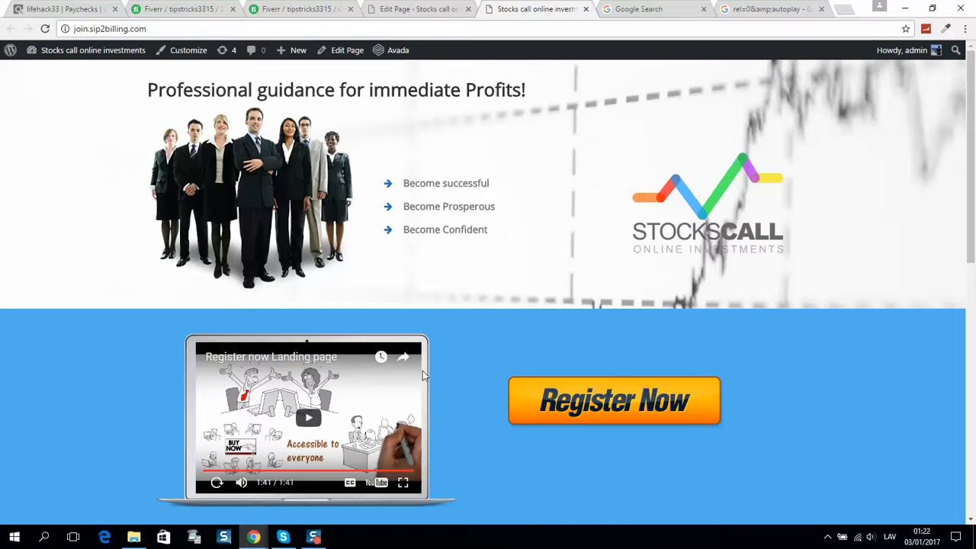